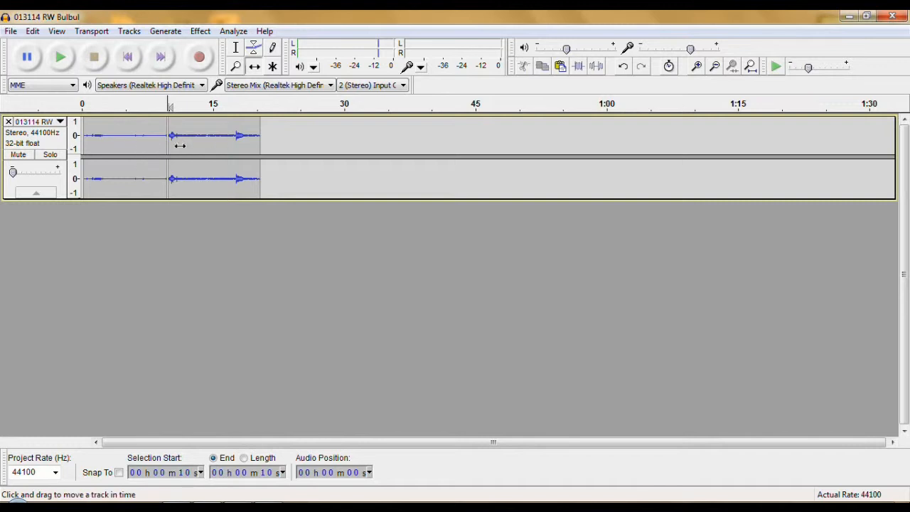
{"action": "mouse_move", "coordinate": [334, 214]}
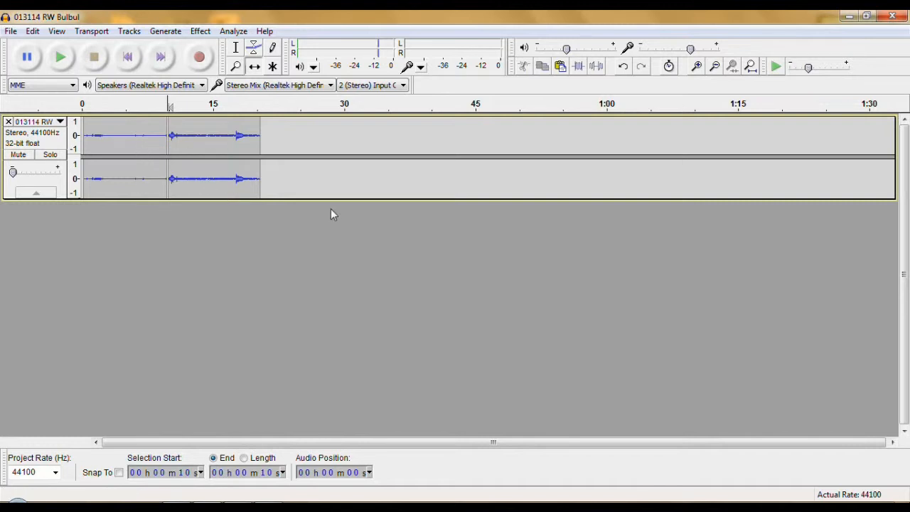
Drag the Bulbul track's bottom edge down so its waveform shows larger
{"action": "left_click_drag", "start_coordinate": [334, 201], "coordinate": [334, 242]}
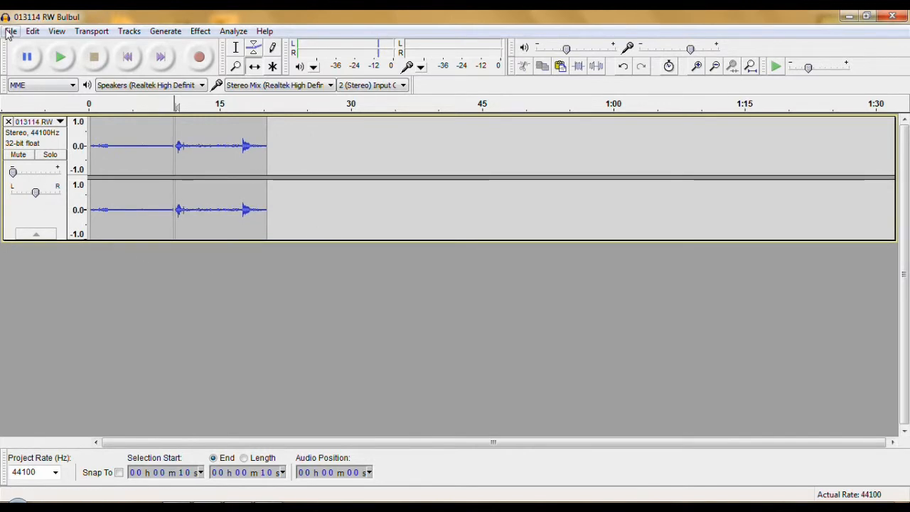
{"action": "left_click", "coordinate": [11, 30]}
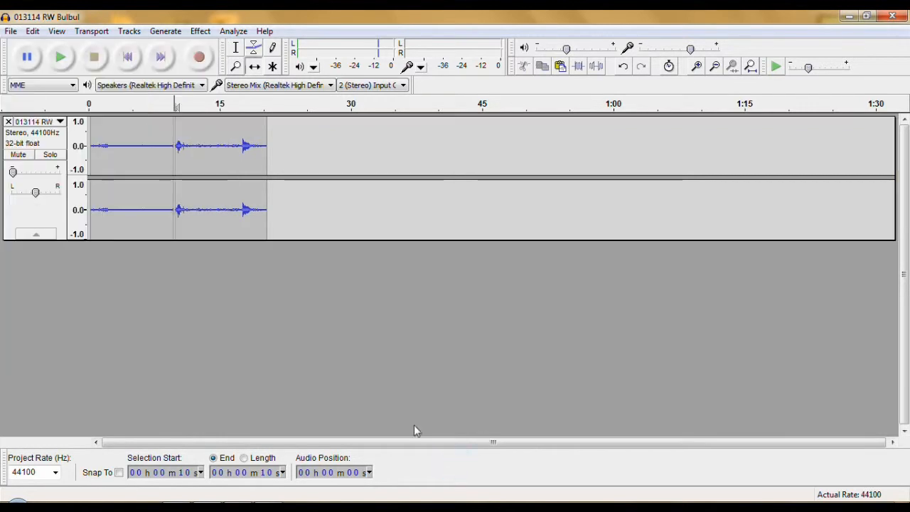
{"action": "mouse_move", "coordinate": [135, 144]}
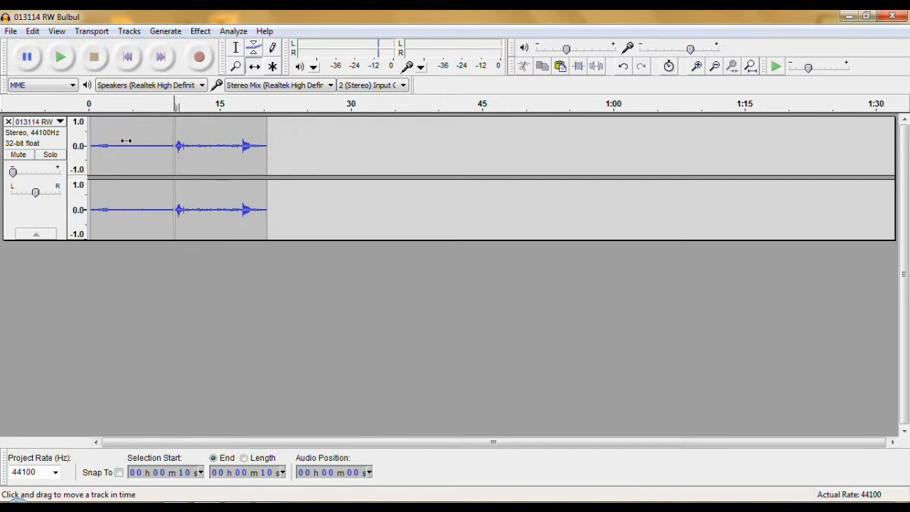
{"action": "mouse_move", "coordinate": [180, 156]}
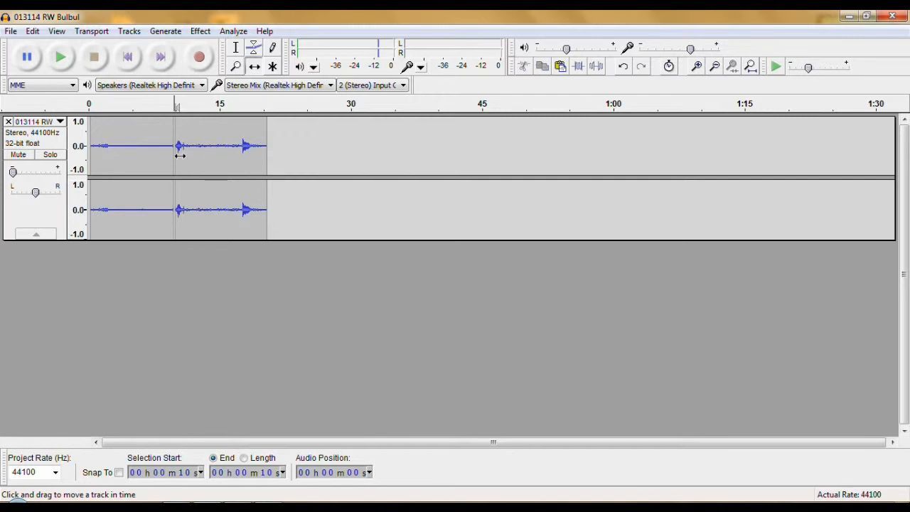
Import the 110626_001 recording as a new stereo track beneath the Bulbul track
{"action": "left_click", "coordinate": [11, 31]}
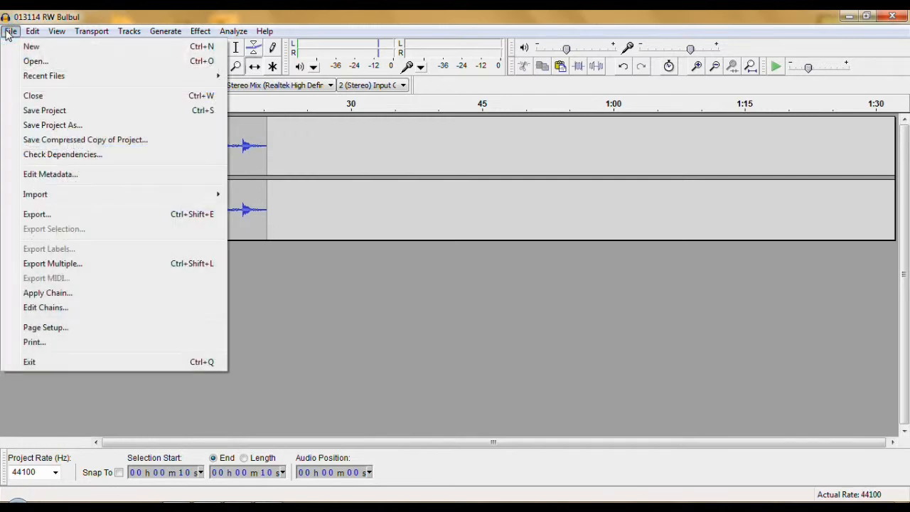
{"action": "mouse_move", "coordinate": [34, 194]}
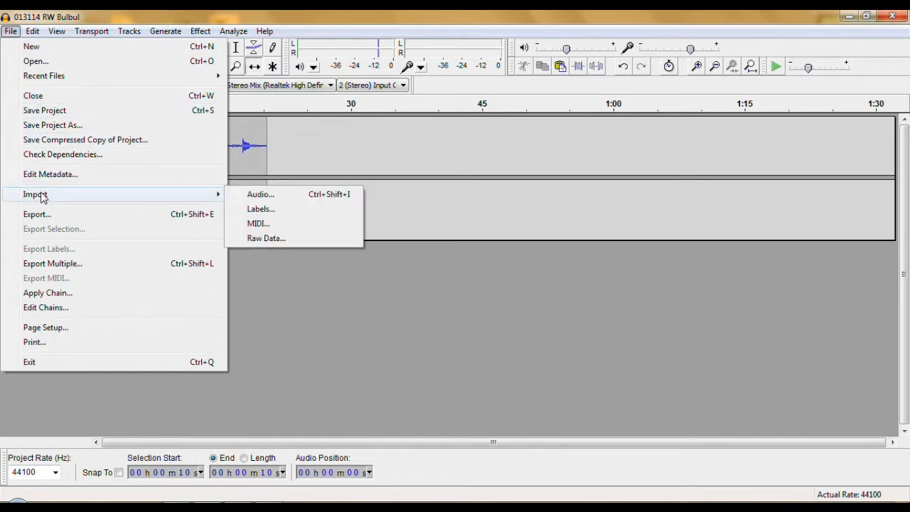
{"action": "left_click", "coordinate": [260, 194]}
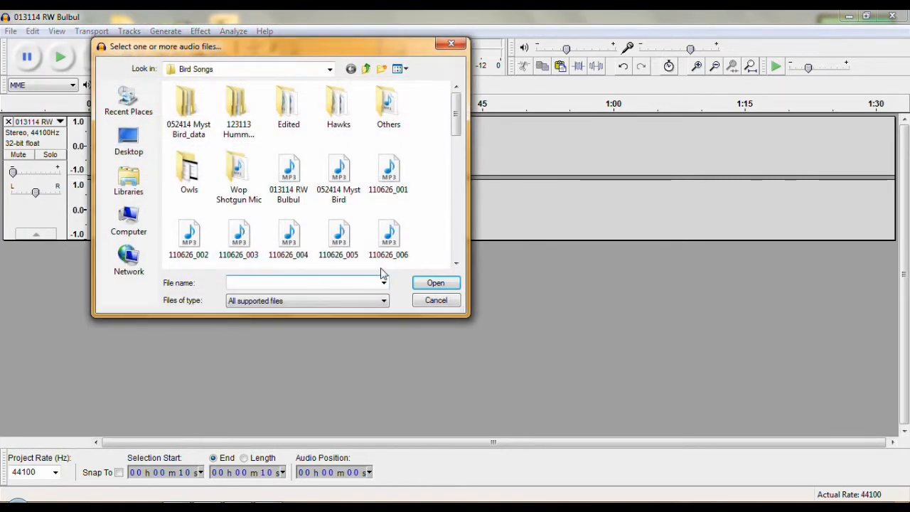
{"action": "left_click", "coordinate": [389, 171]}
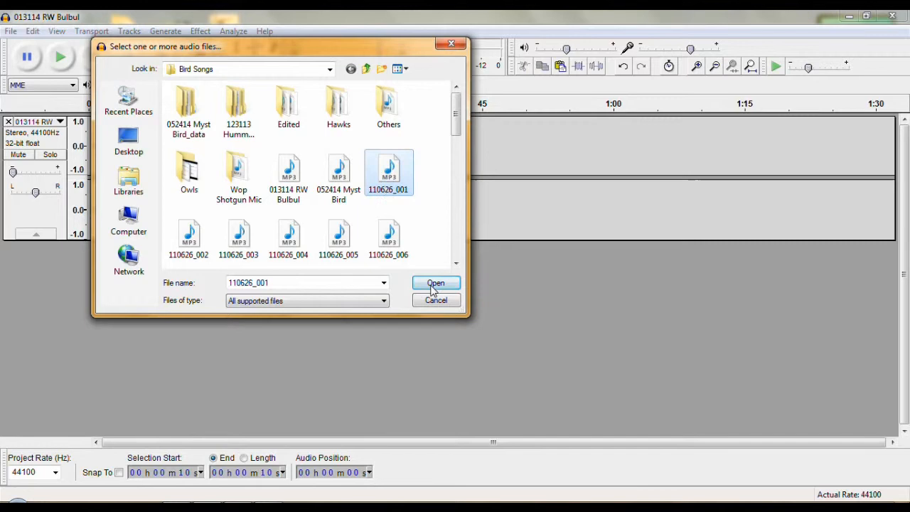
{"action": "left_click", "coordinate": [435, 283]}
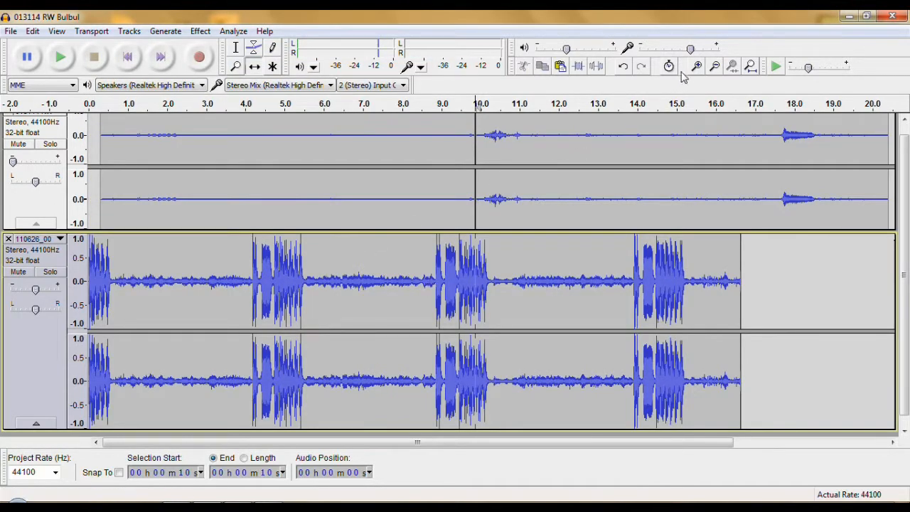
Zoom to fit both clips and select all of the new recording's audio
{"action": "left_click", "coordinate": [715, 66]}
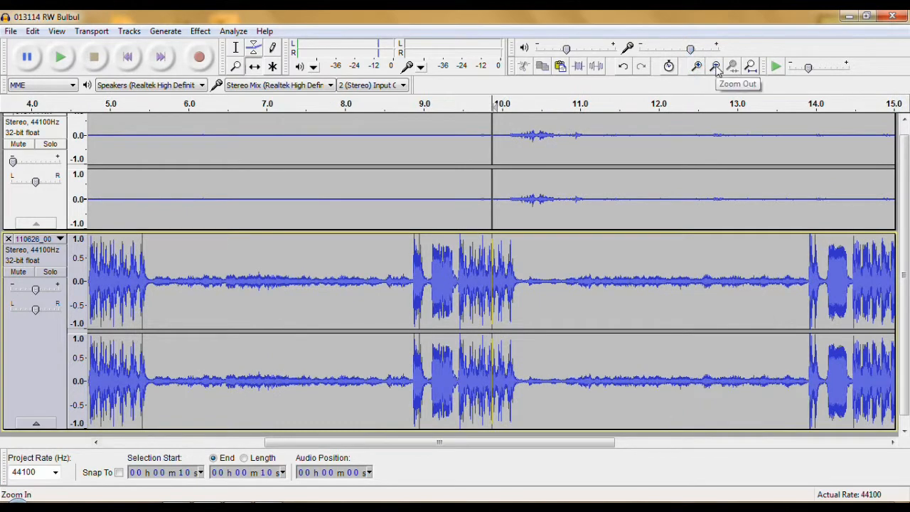
{"action": "left_click", "coordinate": [716, 66]}
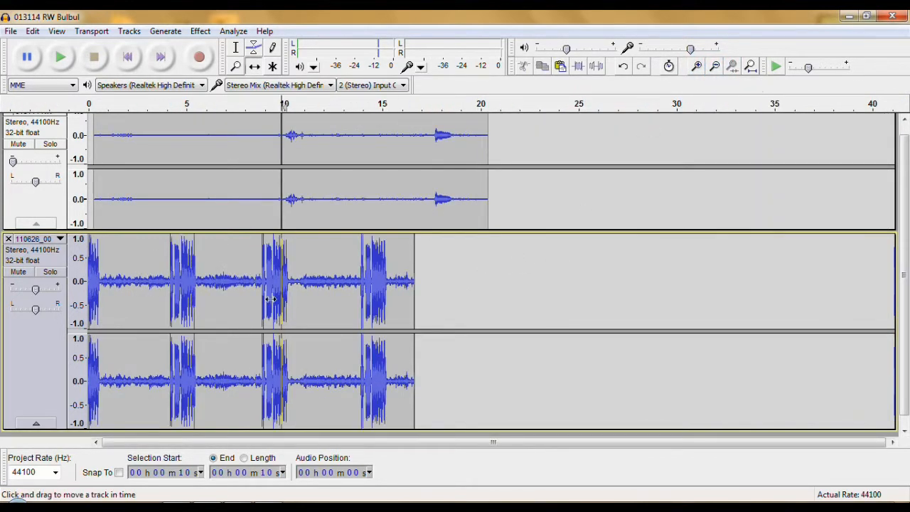
{"action": "left_click", "coordinate": [36, 359]}
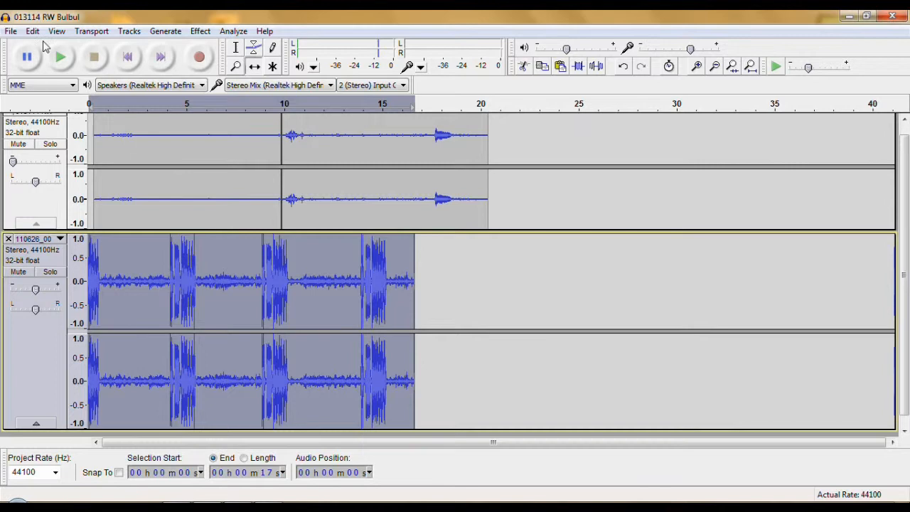
Copy the imported clip and paste it onto the Bulbul track right after its audio ends
{"action": "left_click", "coordinate": [32, 30]}
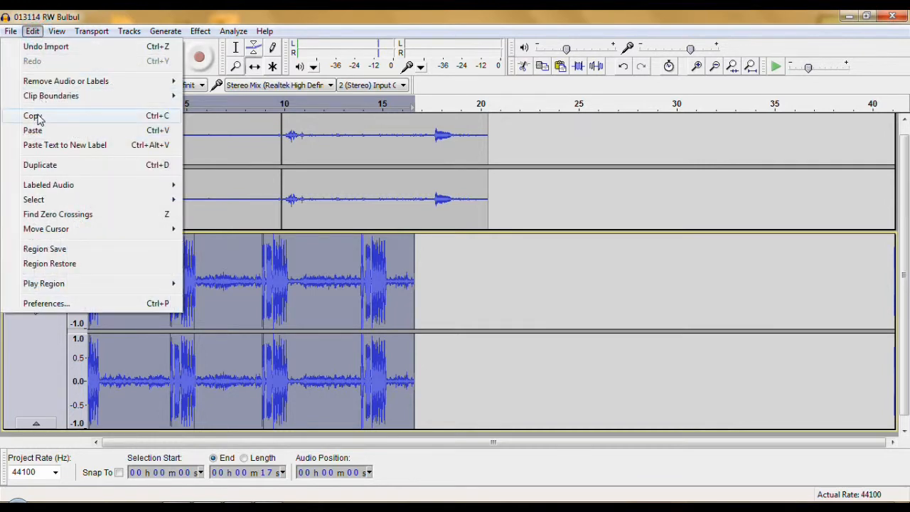
{"action": "mouse_move", "coordinate": [105, 123]}
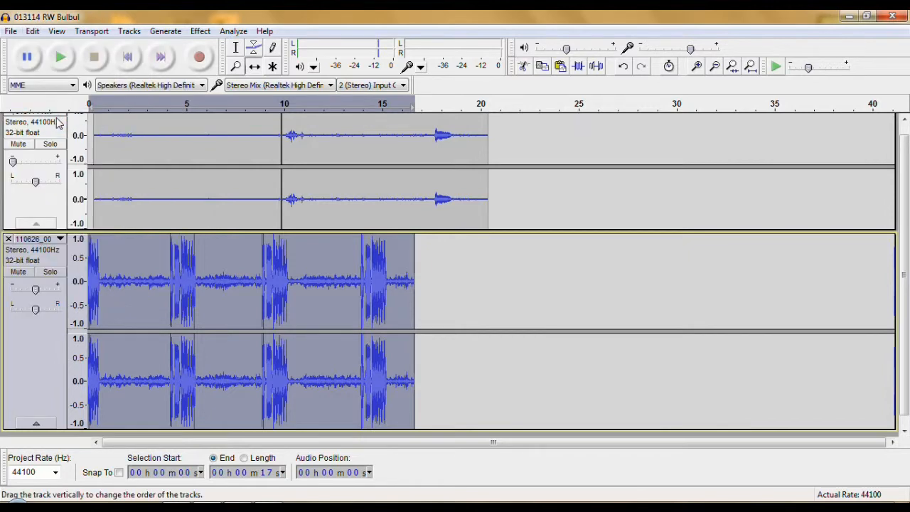
{"action": "mouse_move", "coordinate": [488, 155]}
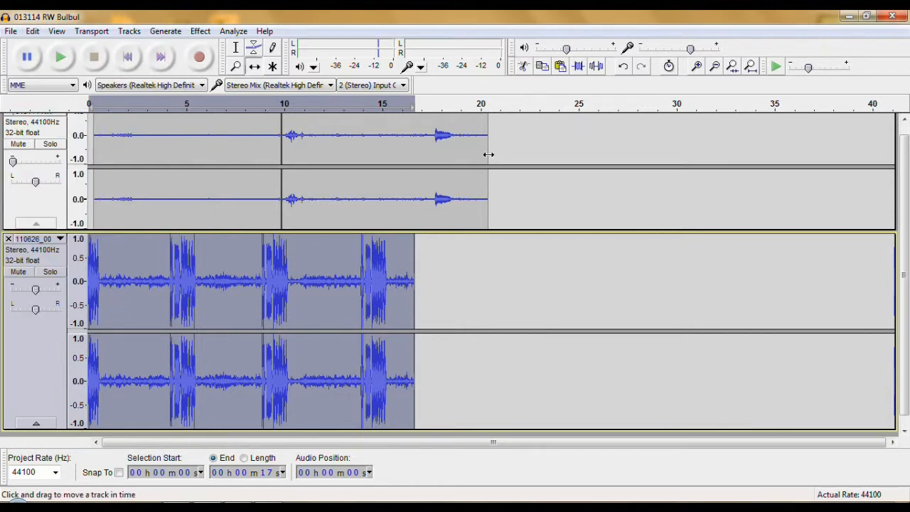
{"action": "left_click", "coordinate": [236, 47]}
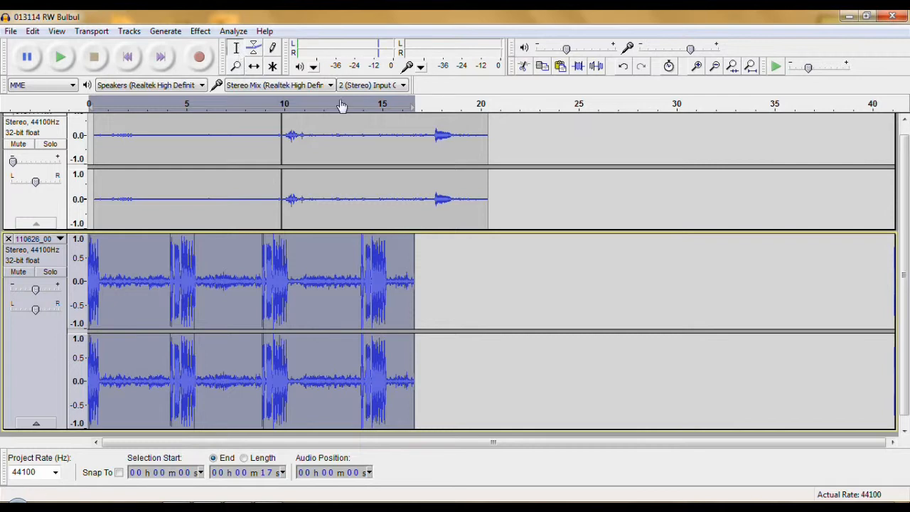
{"action": "mouse_move", "coordinate": [489, 157]}
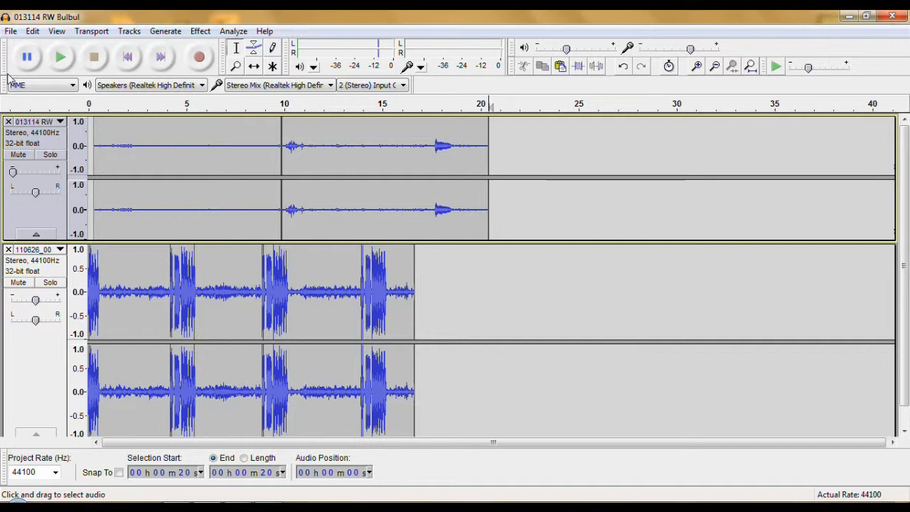
{"action": "left_click", "coordinate": [32, 31]}
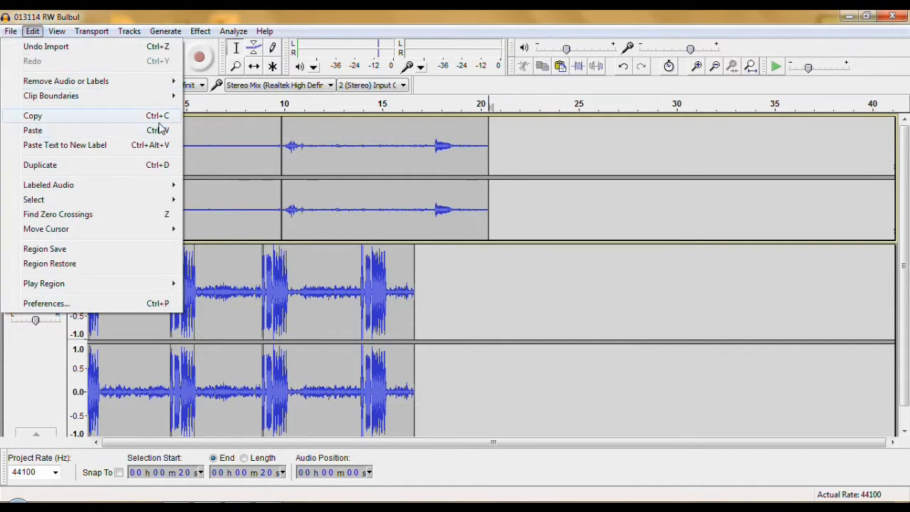
{"action": "left_click", "coordinate": [32, 130]}
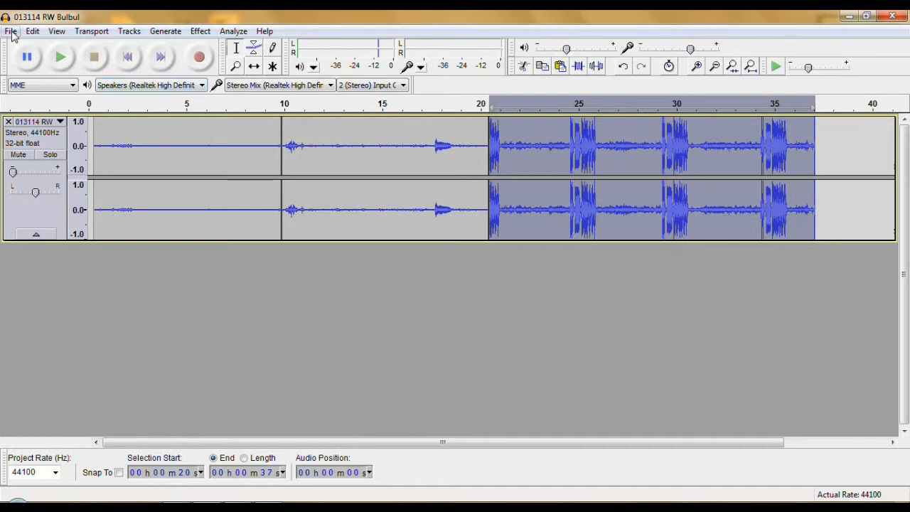
{"action": "left_click", "coordinate": [10, 30]}
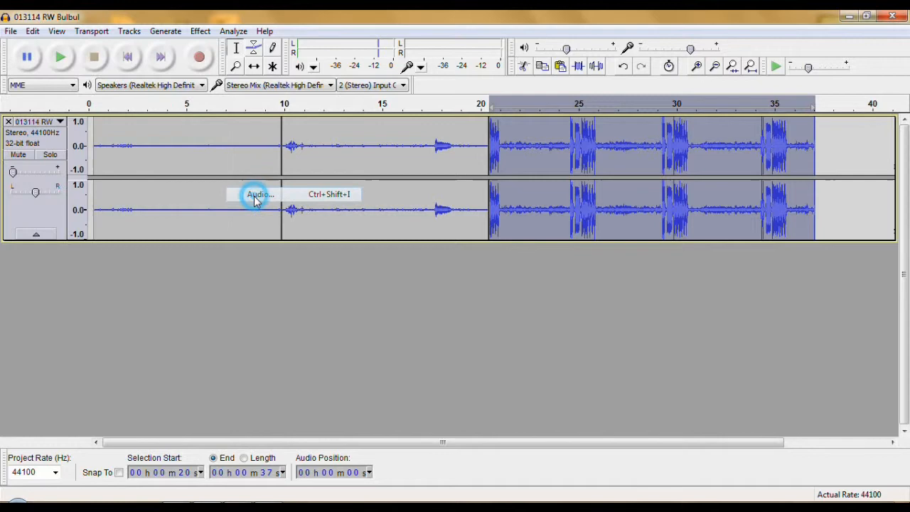
Import the next Bird Songs MP3 as a new stereo track beneath the combined track
{"action": "left_click", "coordinate": [259, 194]}
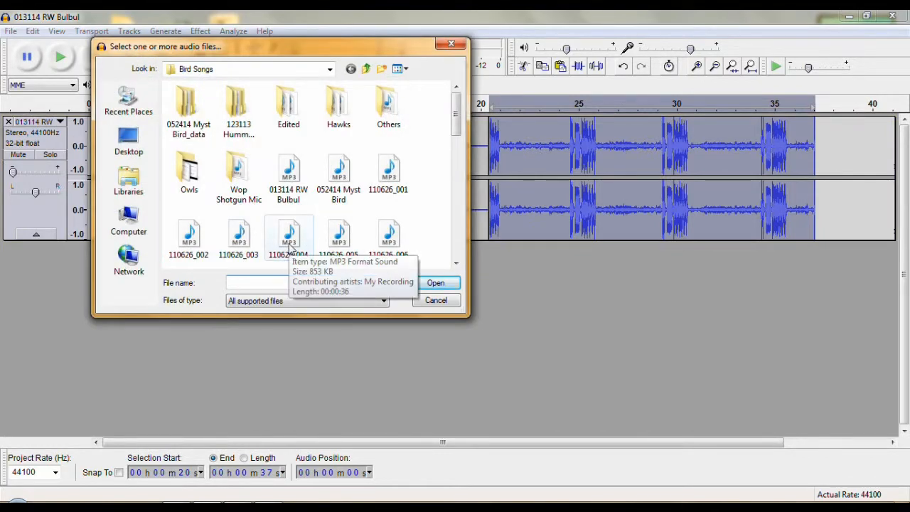
{"action": "left_click", "coordinate": [436, 283]}
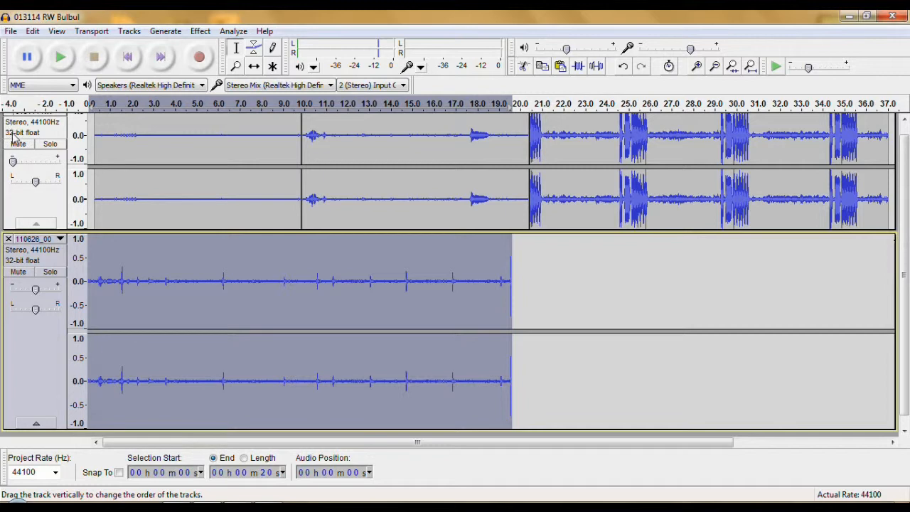
{"action": "mouse_move", "coordinate": [889, 154]}
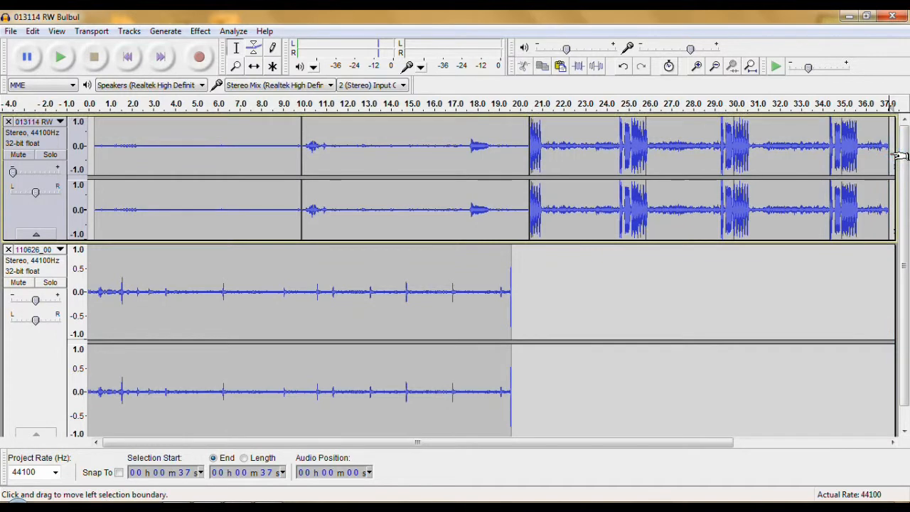
{"action": "mouse_move", "coordinate": [57, 103]}
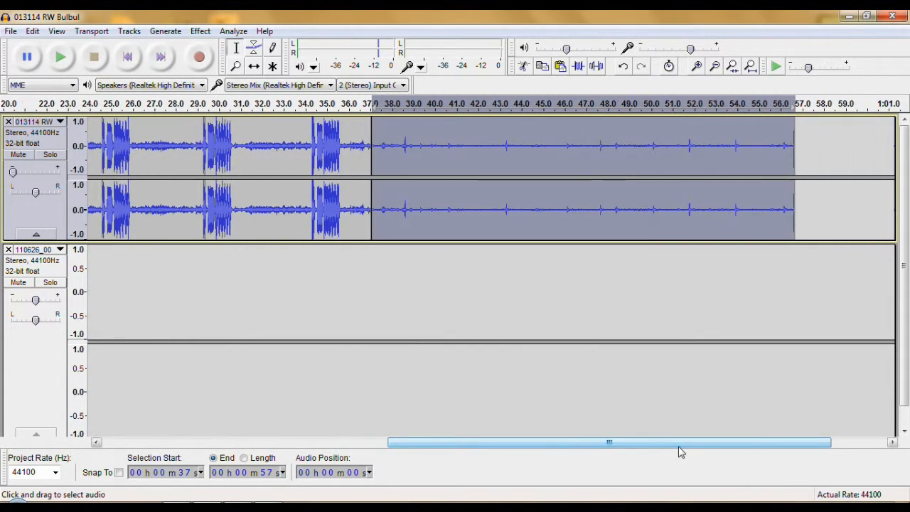
{"action": "mouse_move", "coordinate": [304, 112]}
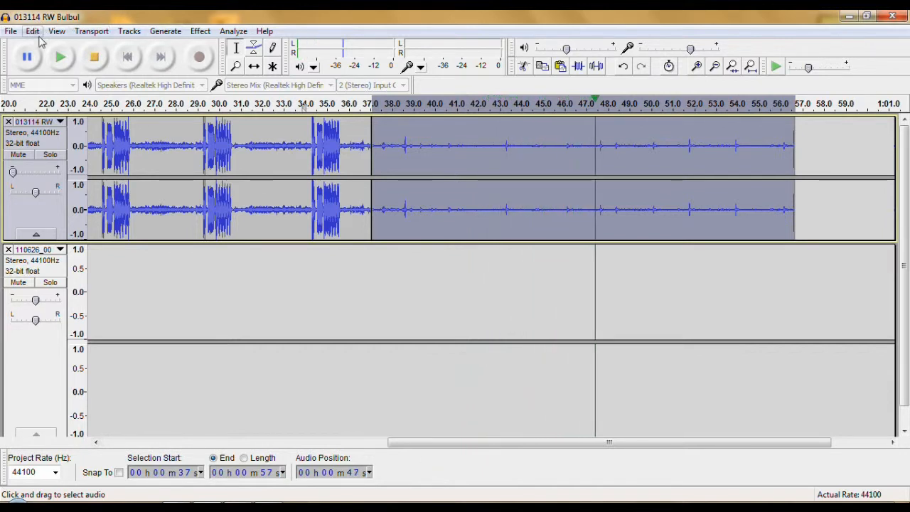
{"action": "left_click", "coordinate": [94, 57]}
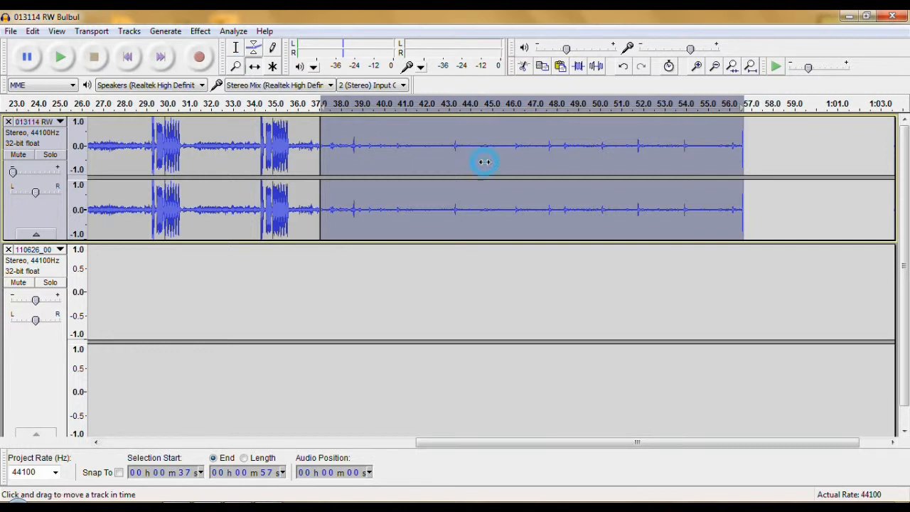
Shift the last clip later to leave a short silent gap, then check it by playback
{"action": "left_click_drag", "start_coordinate": [484, 162], "coordinate": [488, 164]}
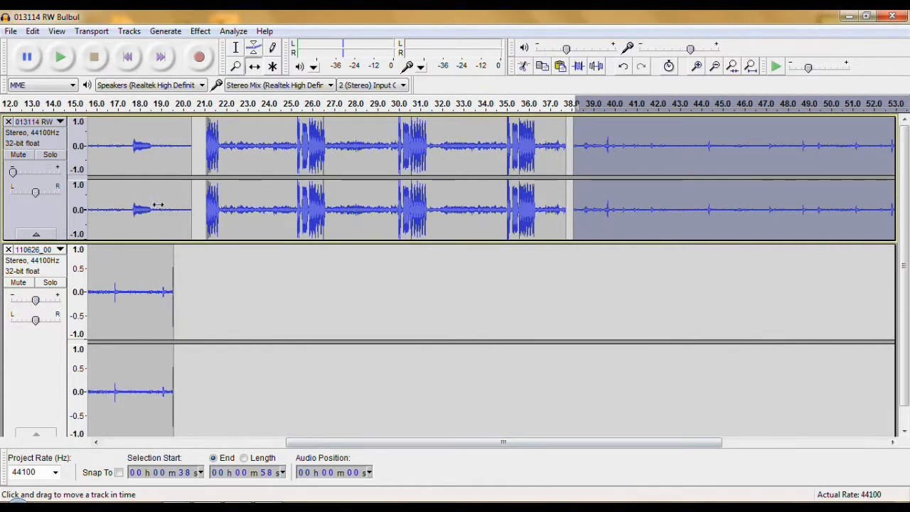
{"action": "mouse_move", "coordinate": [176, 108]}
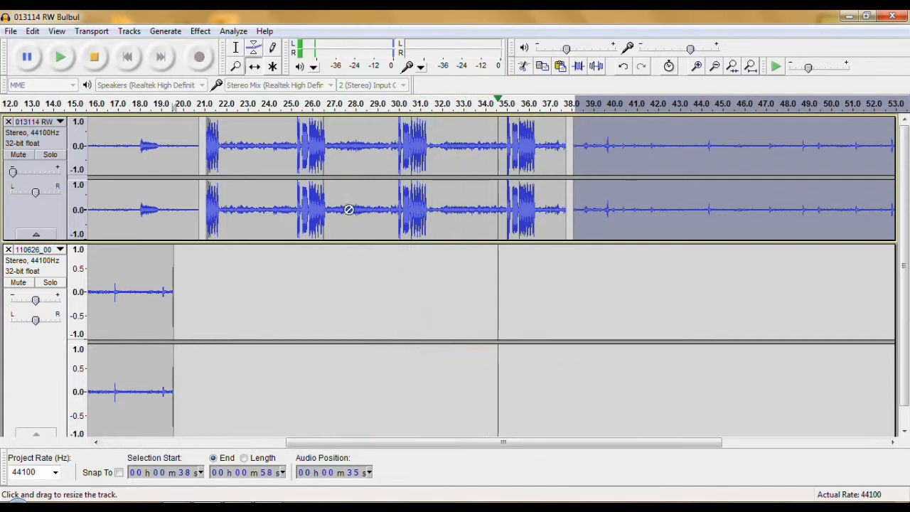
{"action": "mouse_move", "coordinate": [253, 66]}
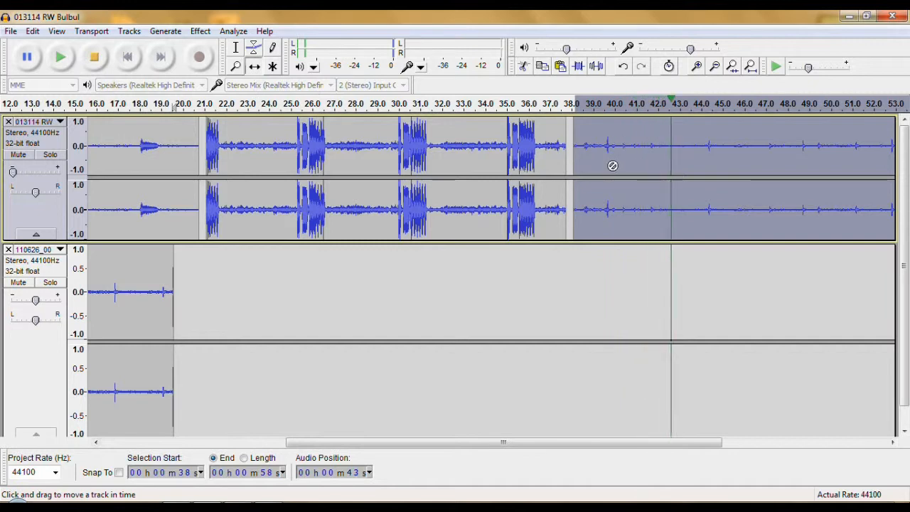
{"action": "left_click", "coordinate": [95, 57]}
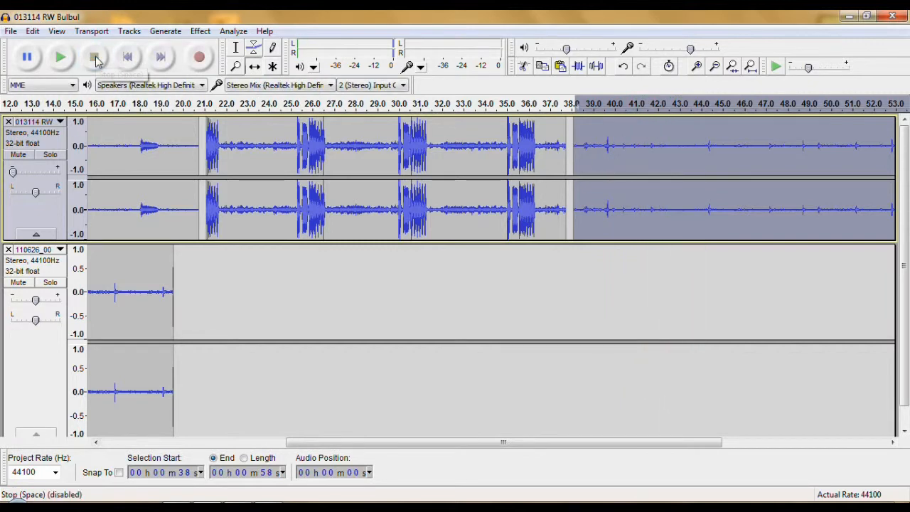